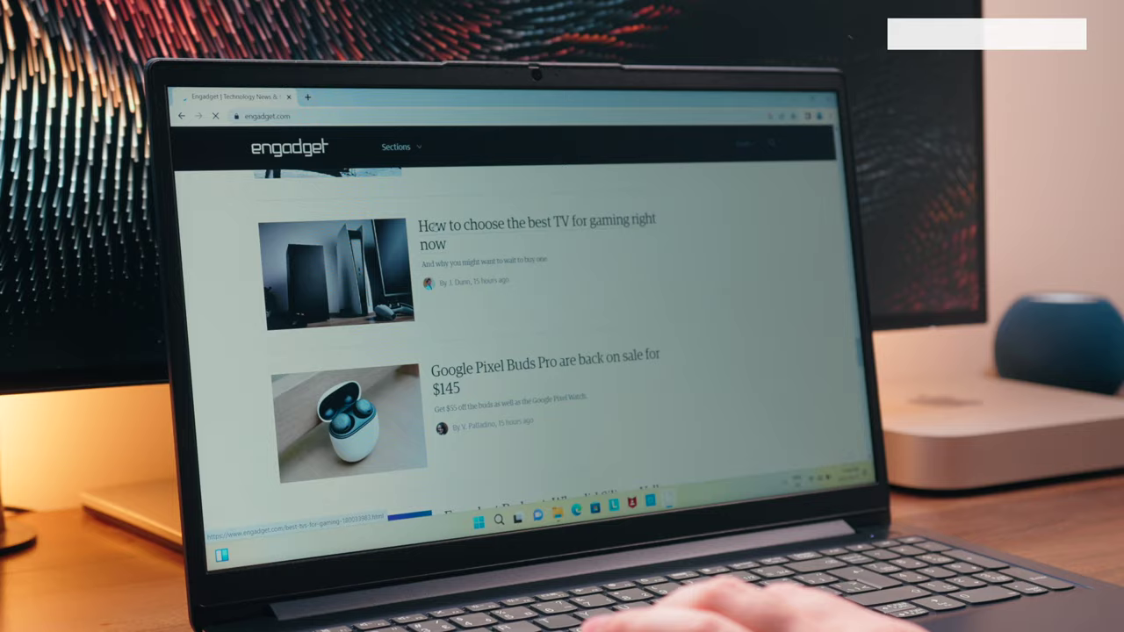
pyautogui.click(536, 234)
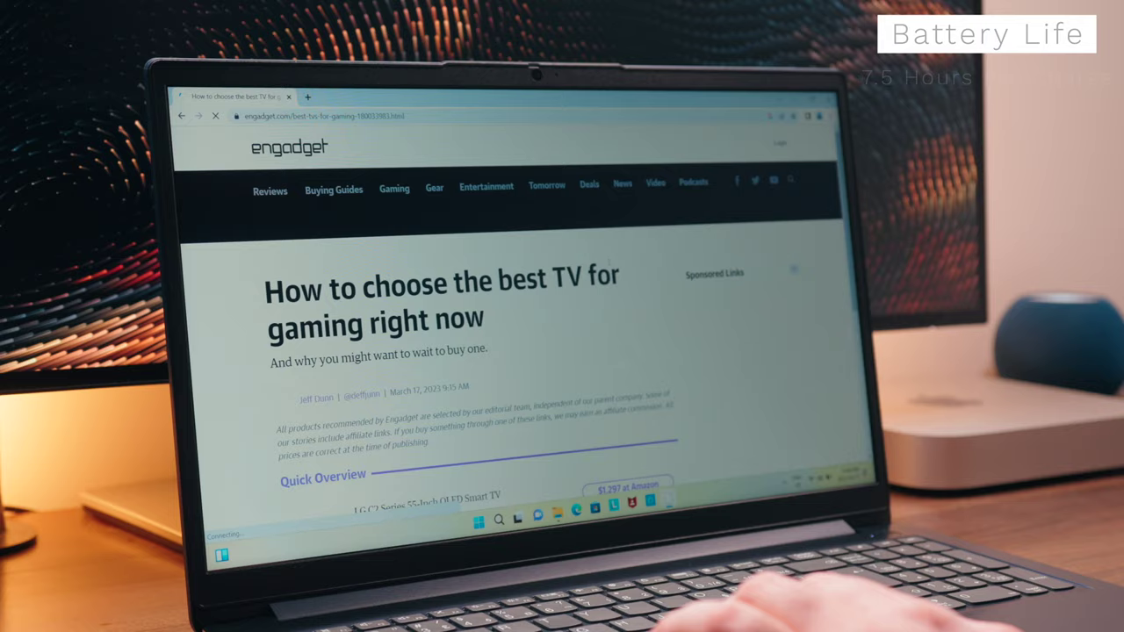